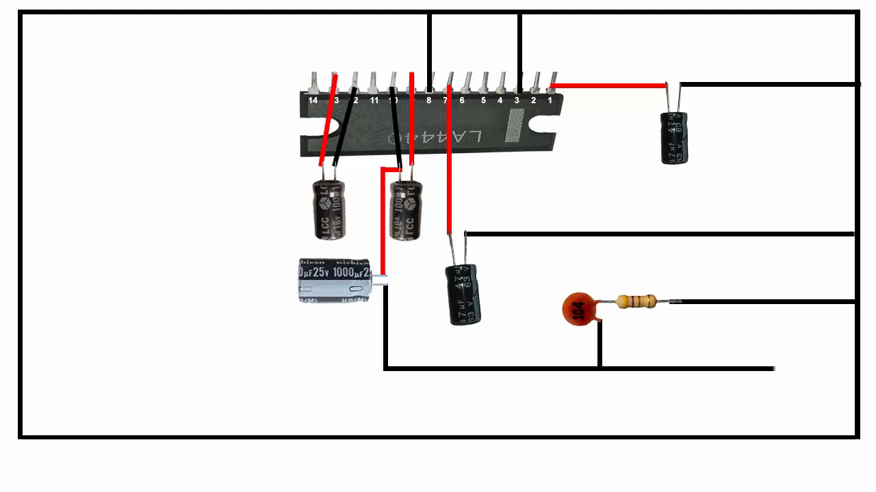
Step: Place a second 1000µF capacitor left of the first, wired red to the 100µF capacitor
drag(328, 284, 219, 253)
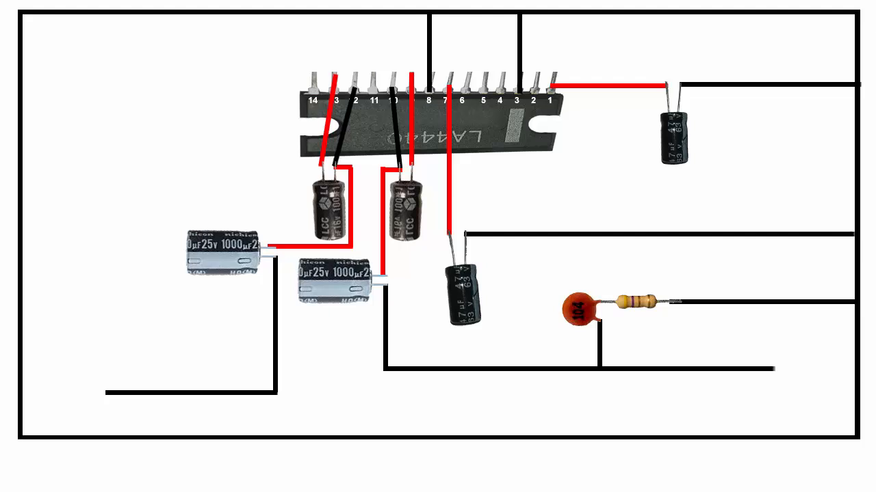